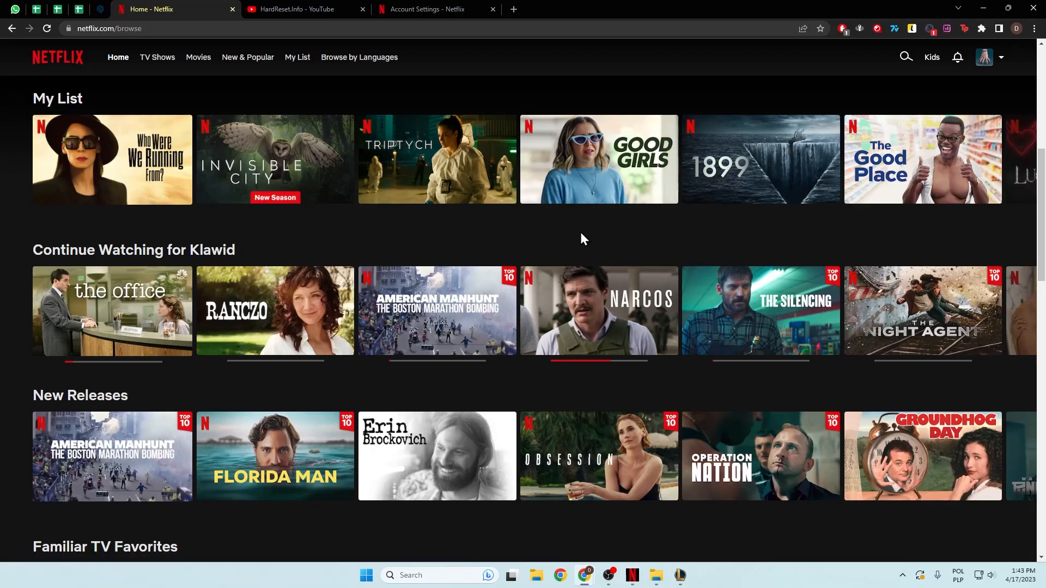
mouse_move(453, 225)
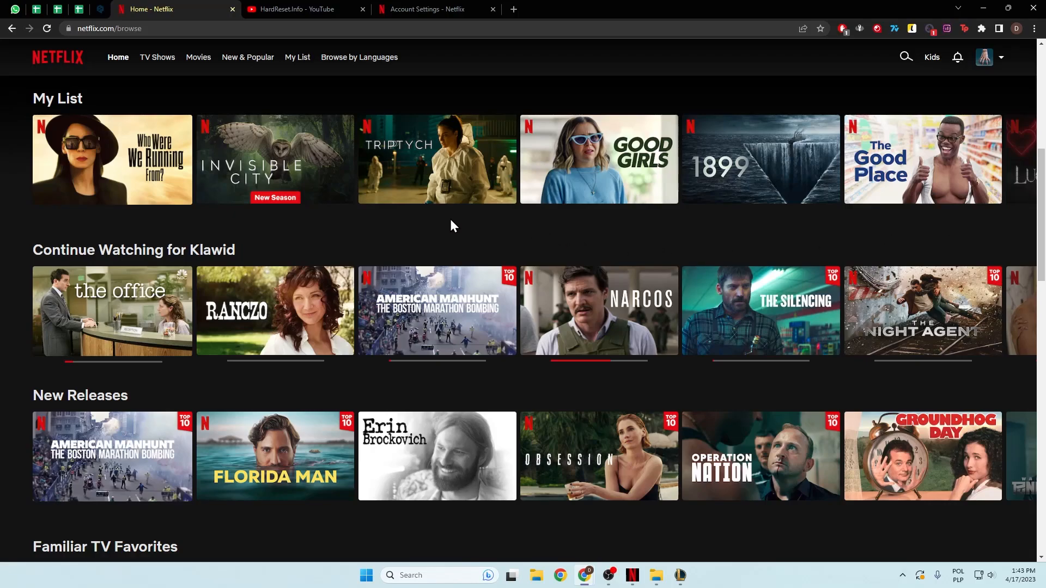
mouse_move(437, 160)
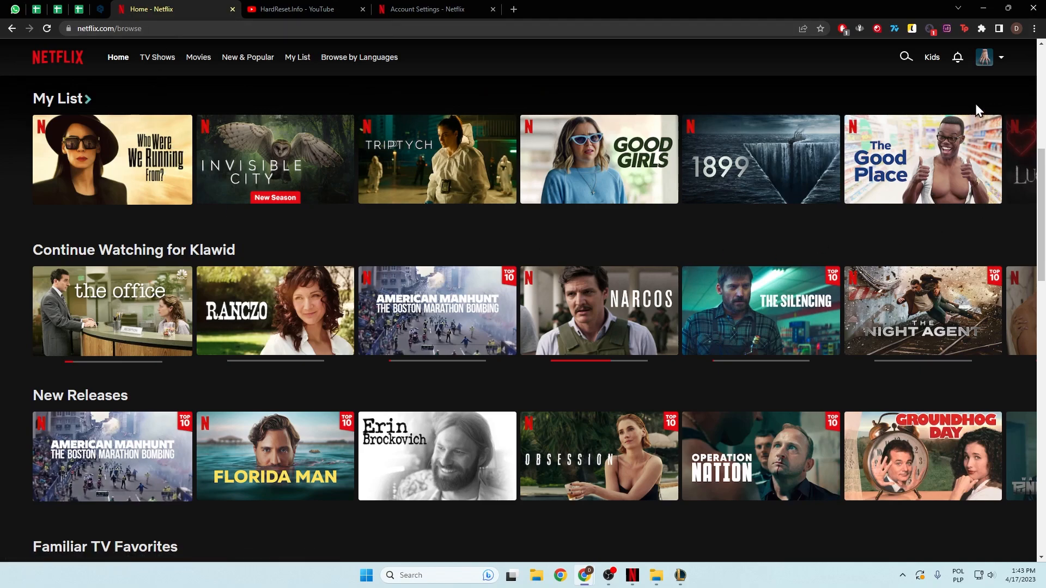
Go to the Netflix account settings page from the profile menu and scroll to Profile & Parental Controls.
click(983, 57)
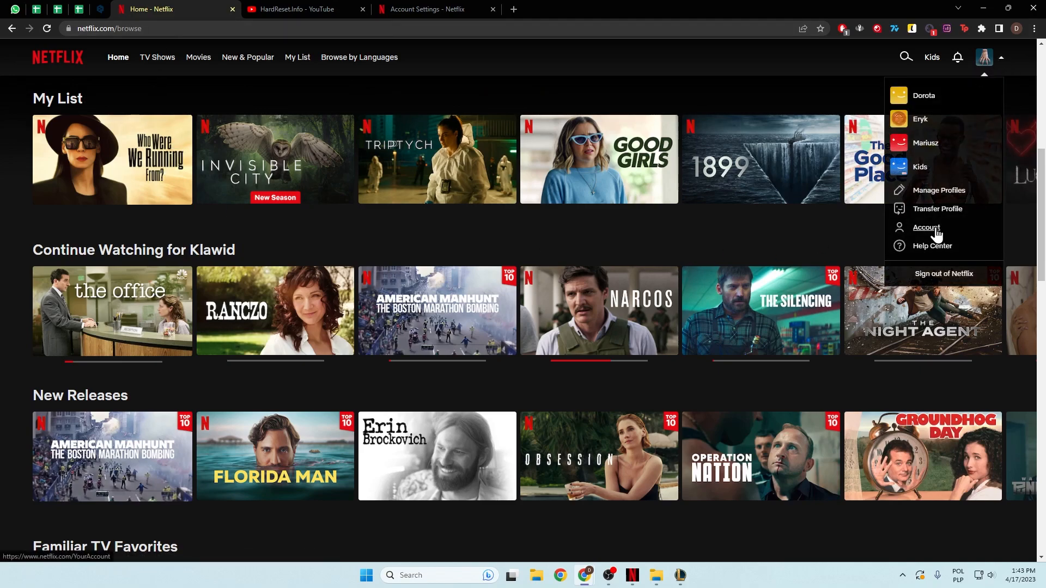
click(926, 227)
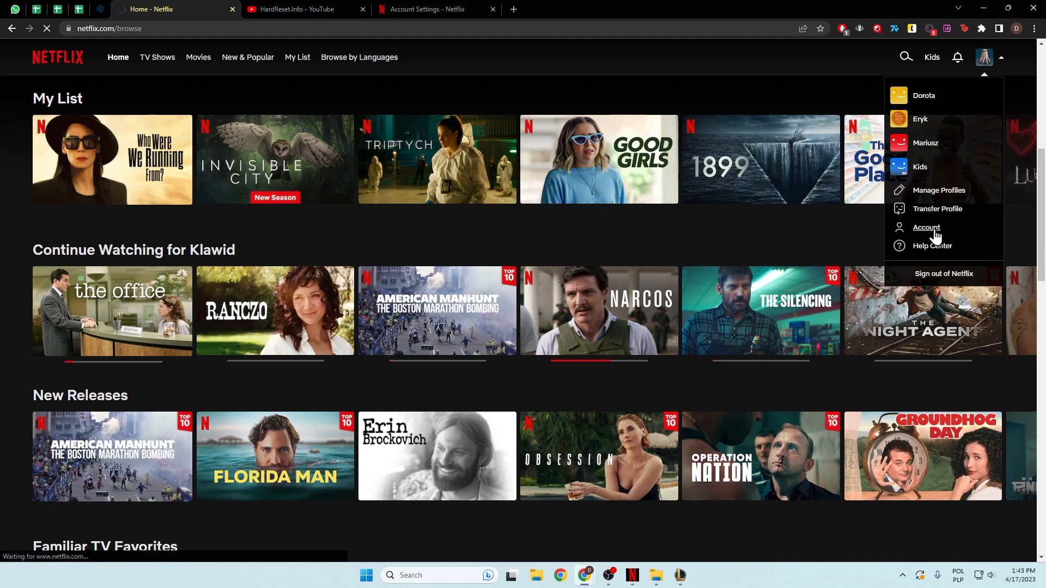
click(926, 228)
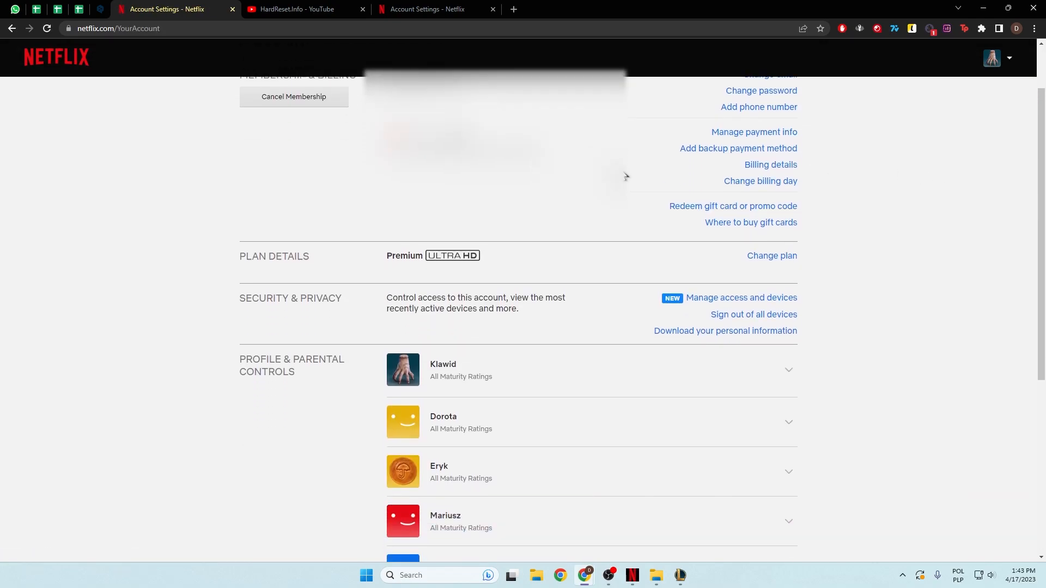
scroll(down, 3)
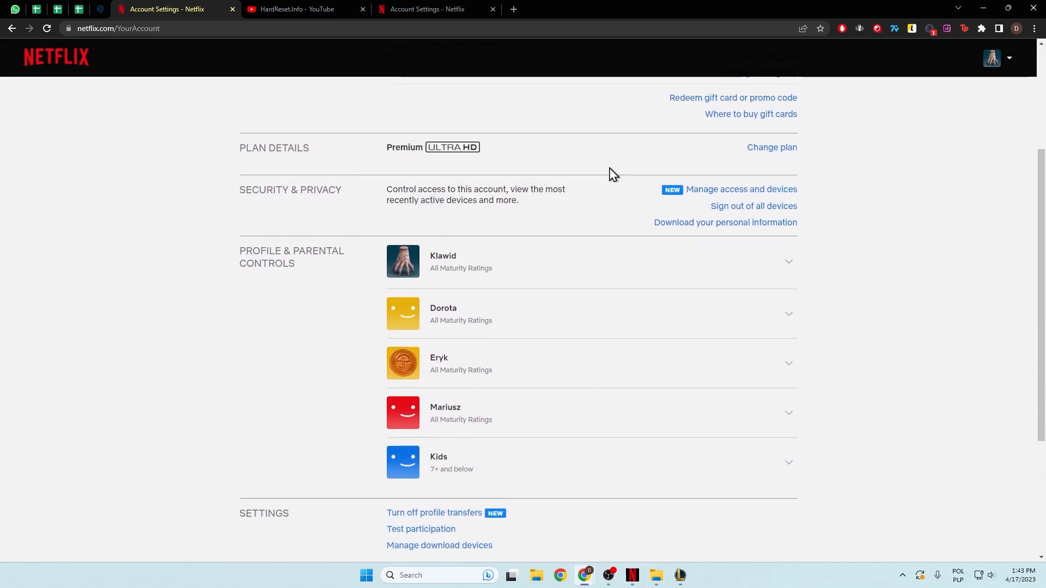
scroll(down, 3)
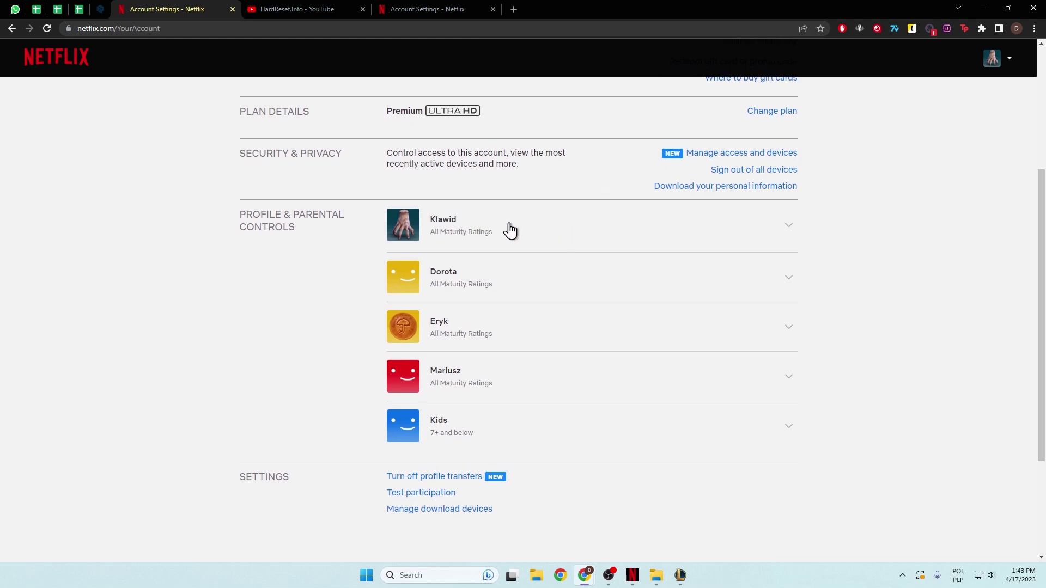
click(512, 230)
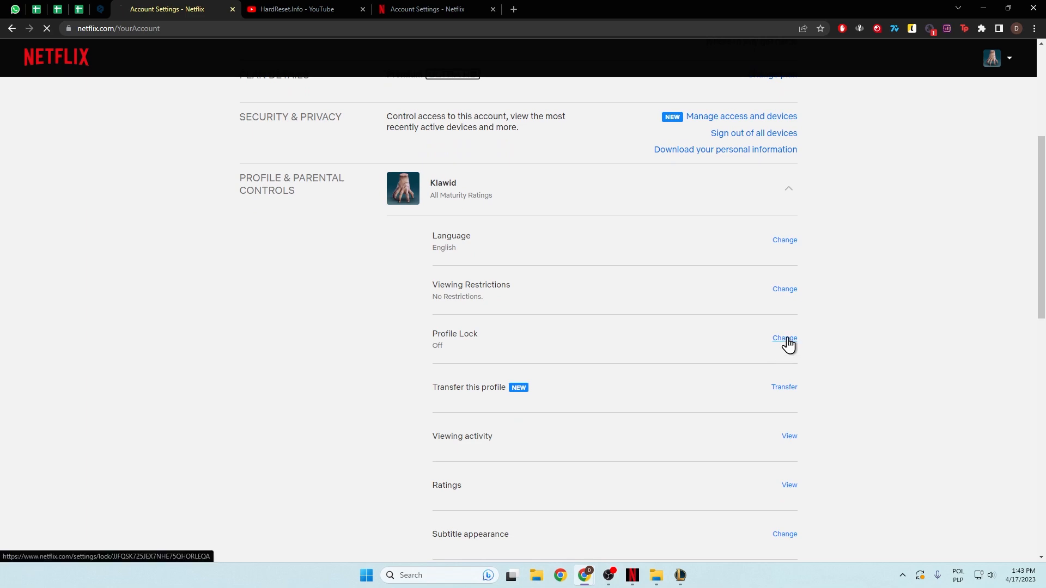
click(784, 338)
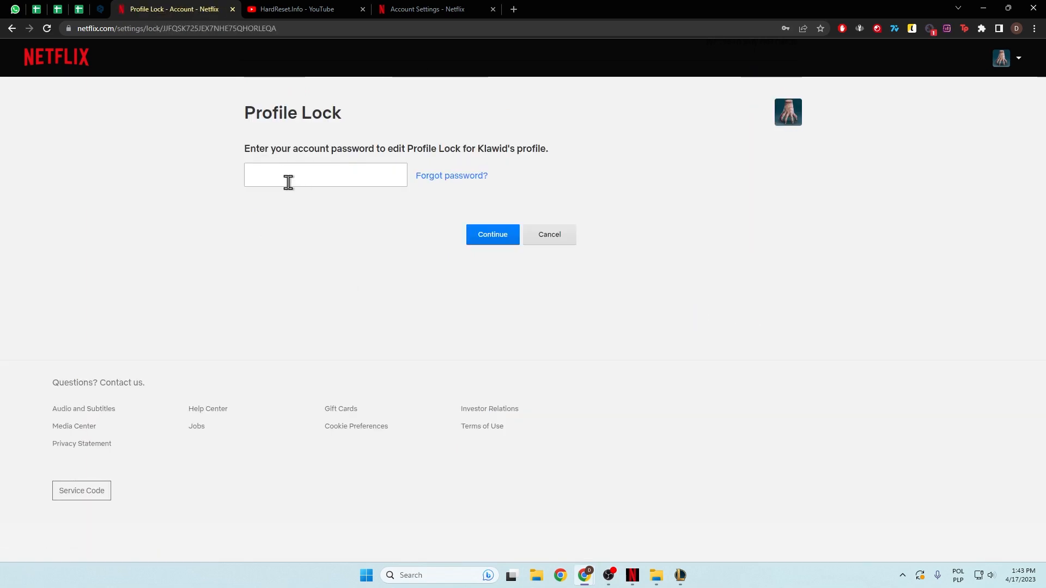
click(326, 174)
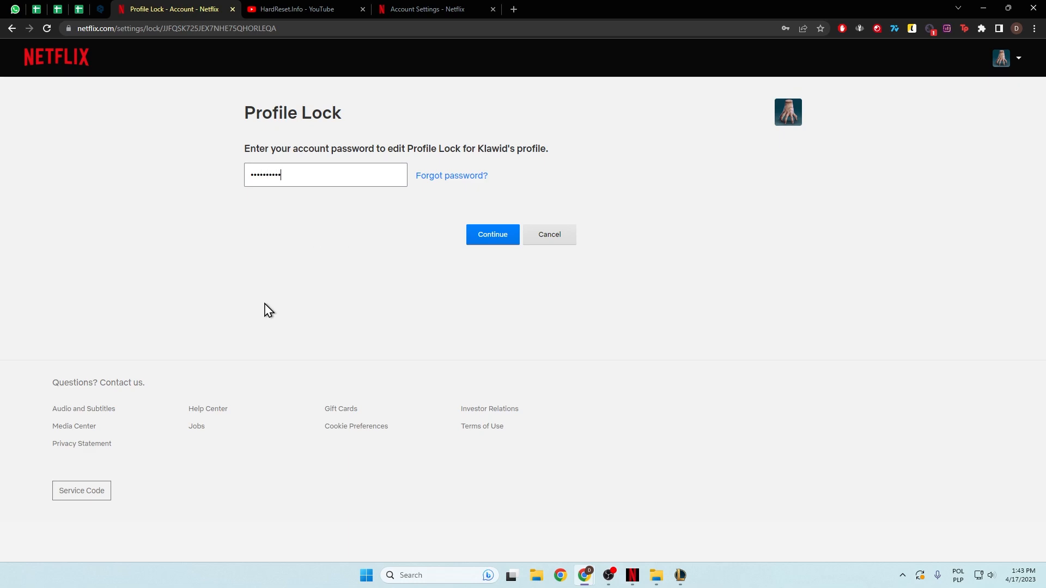
click(493, 234)
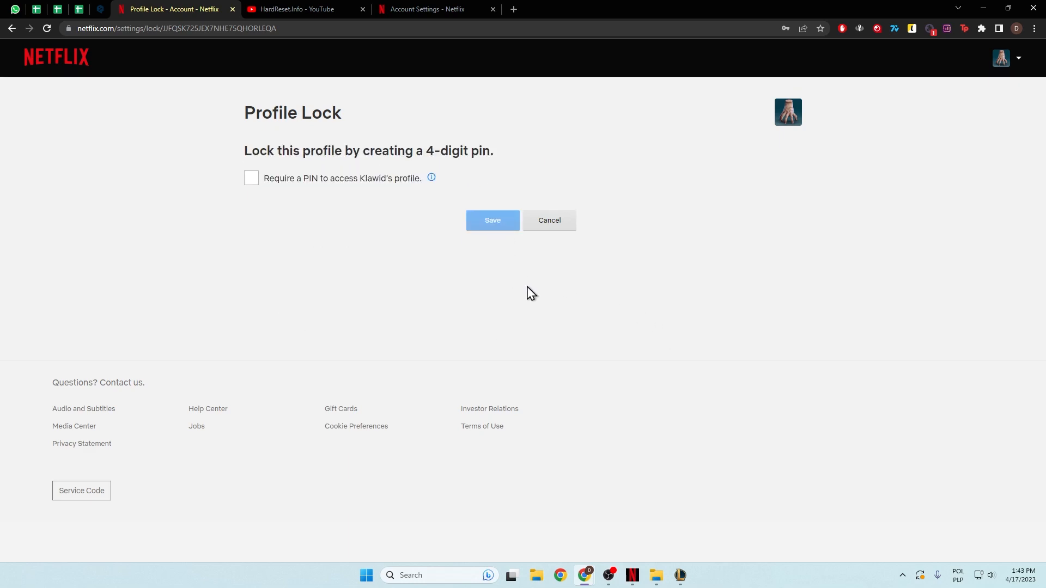
mouse_move(391, 250)
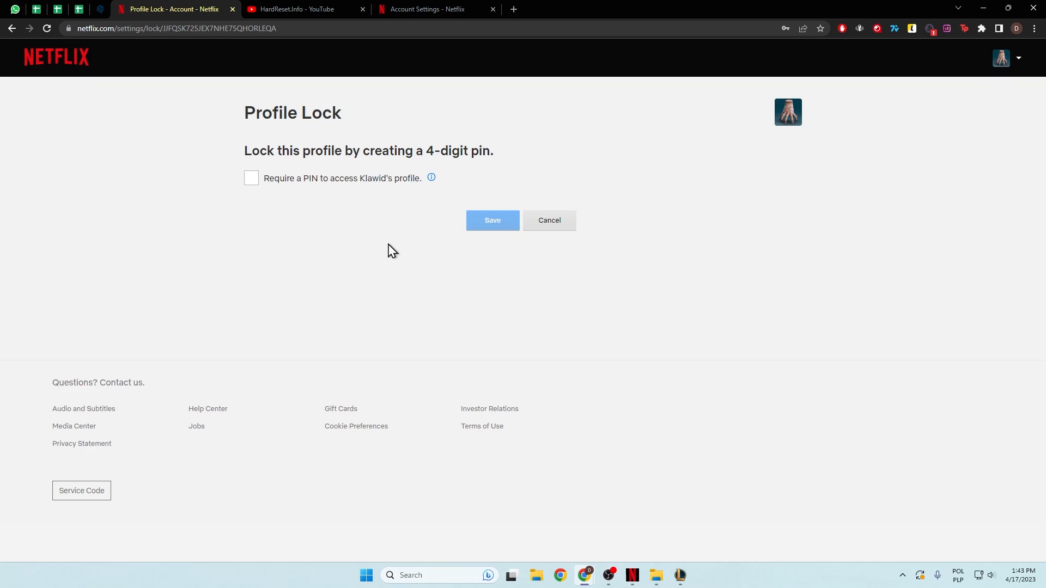
mouse_move(327, 162)
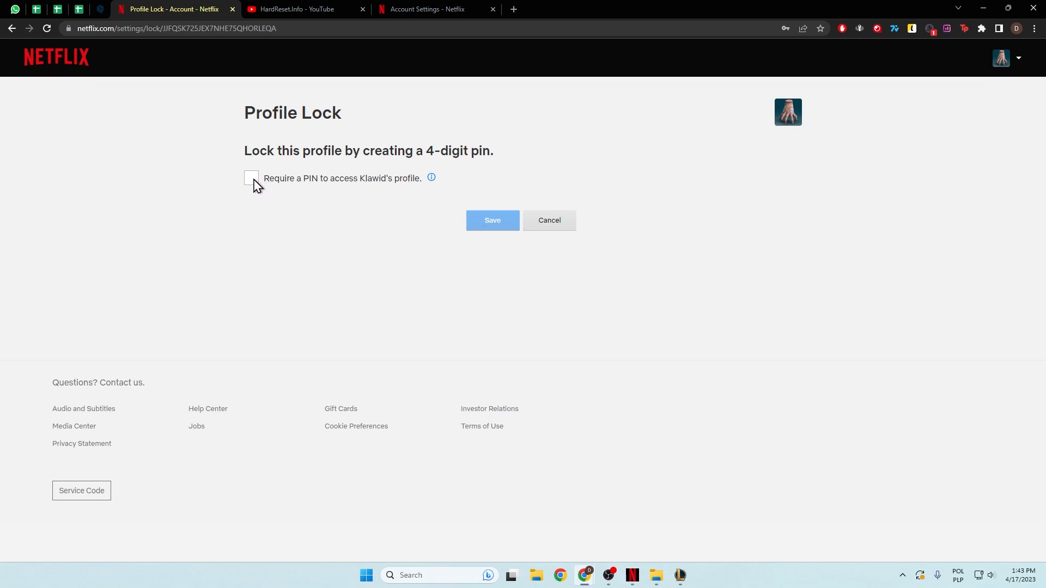
click(251, 178)
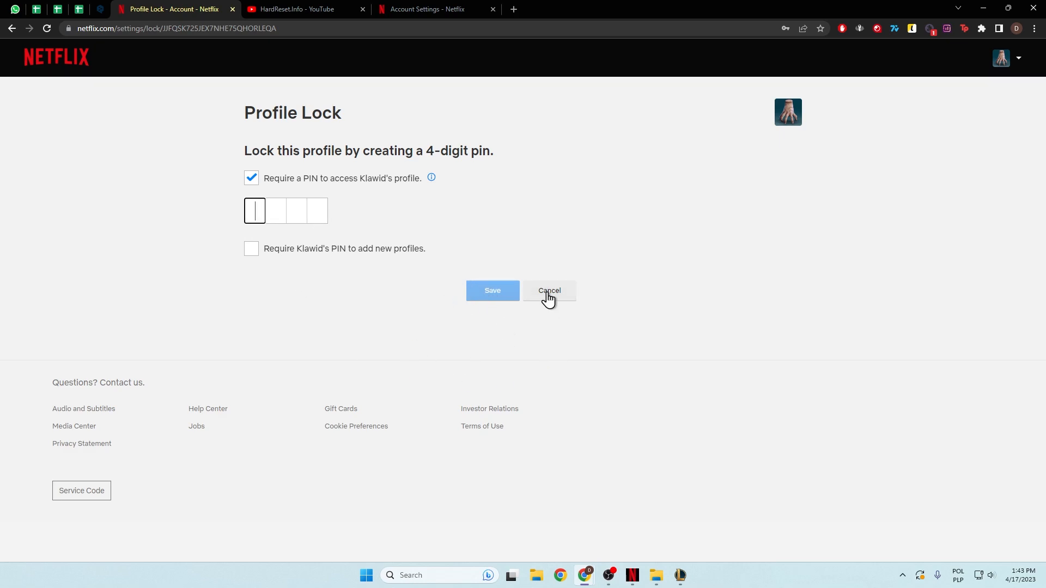
click(493, 291)
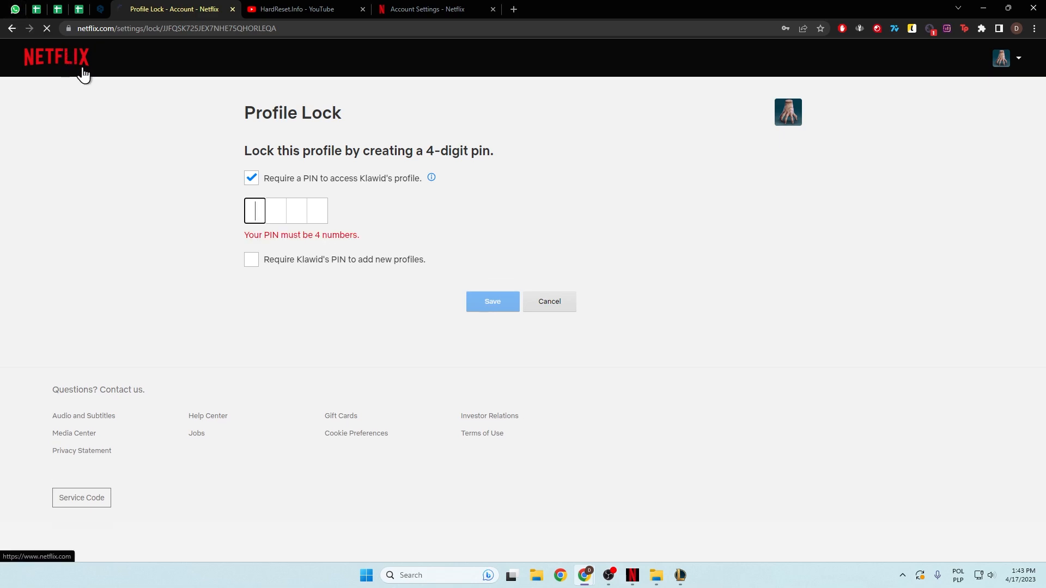